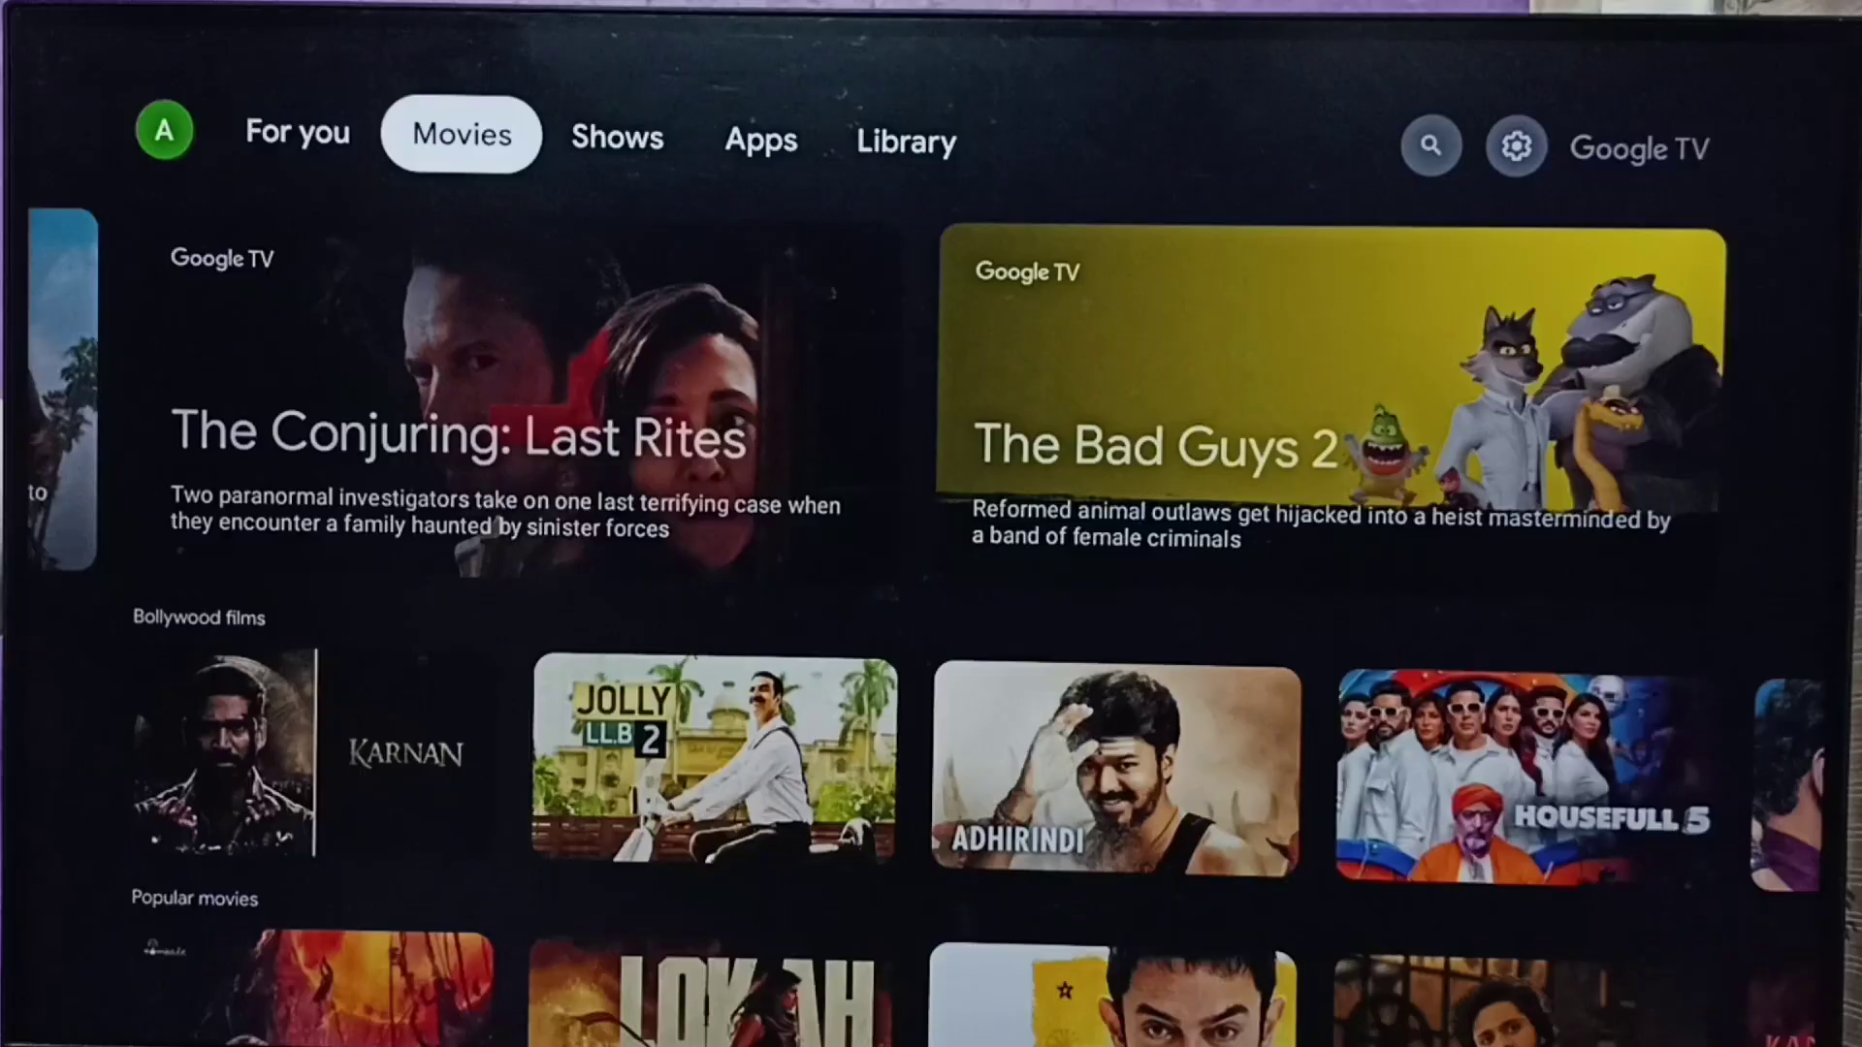
Reach the About page under System settings listing the Android TV OS version.
click(906, 140)
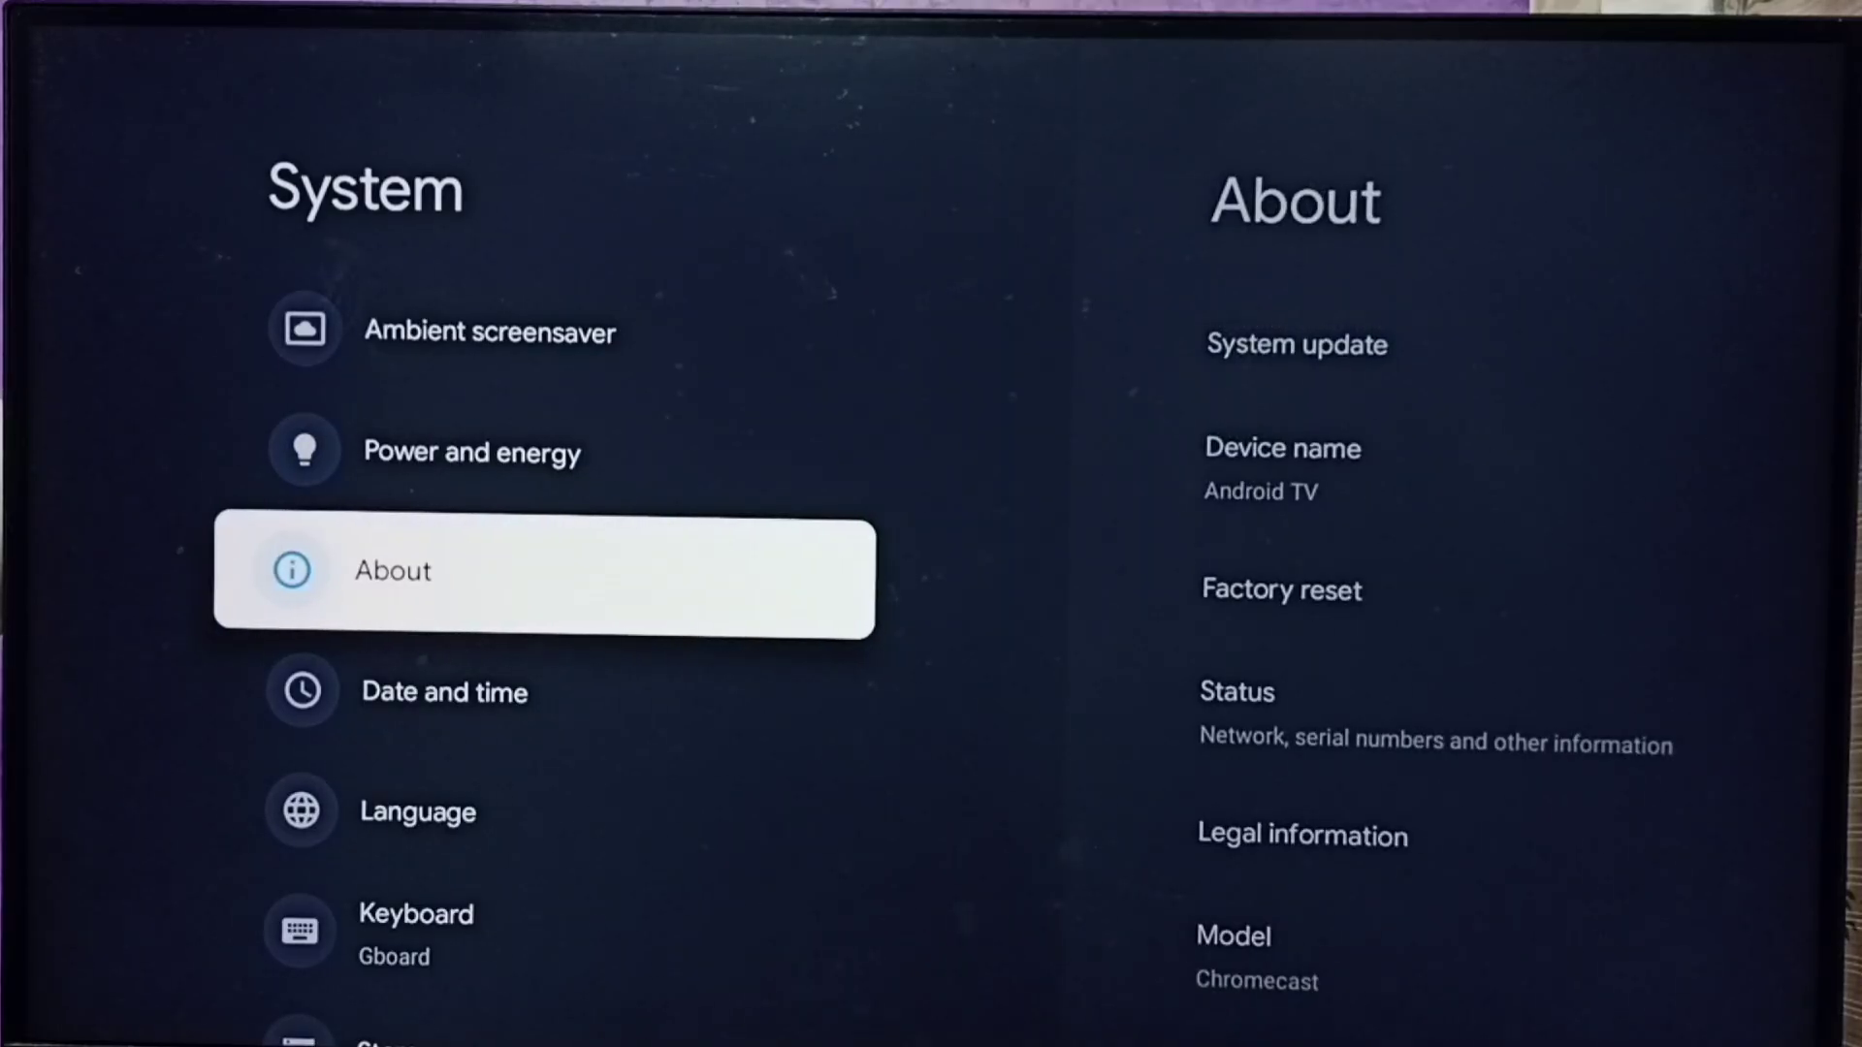
click(392, 570)
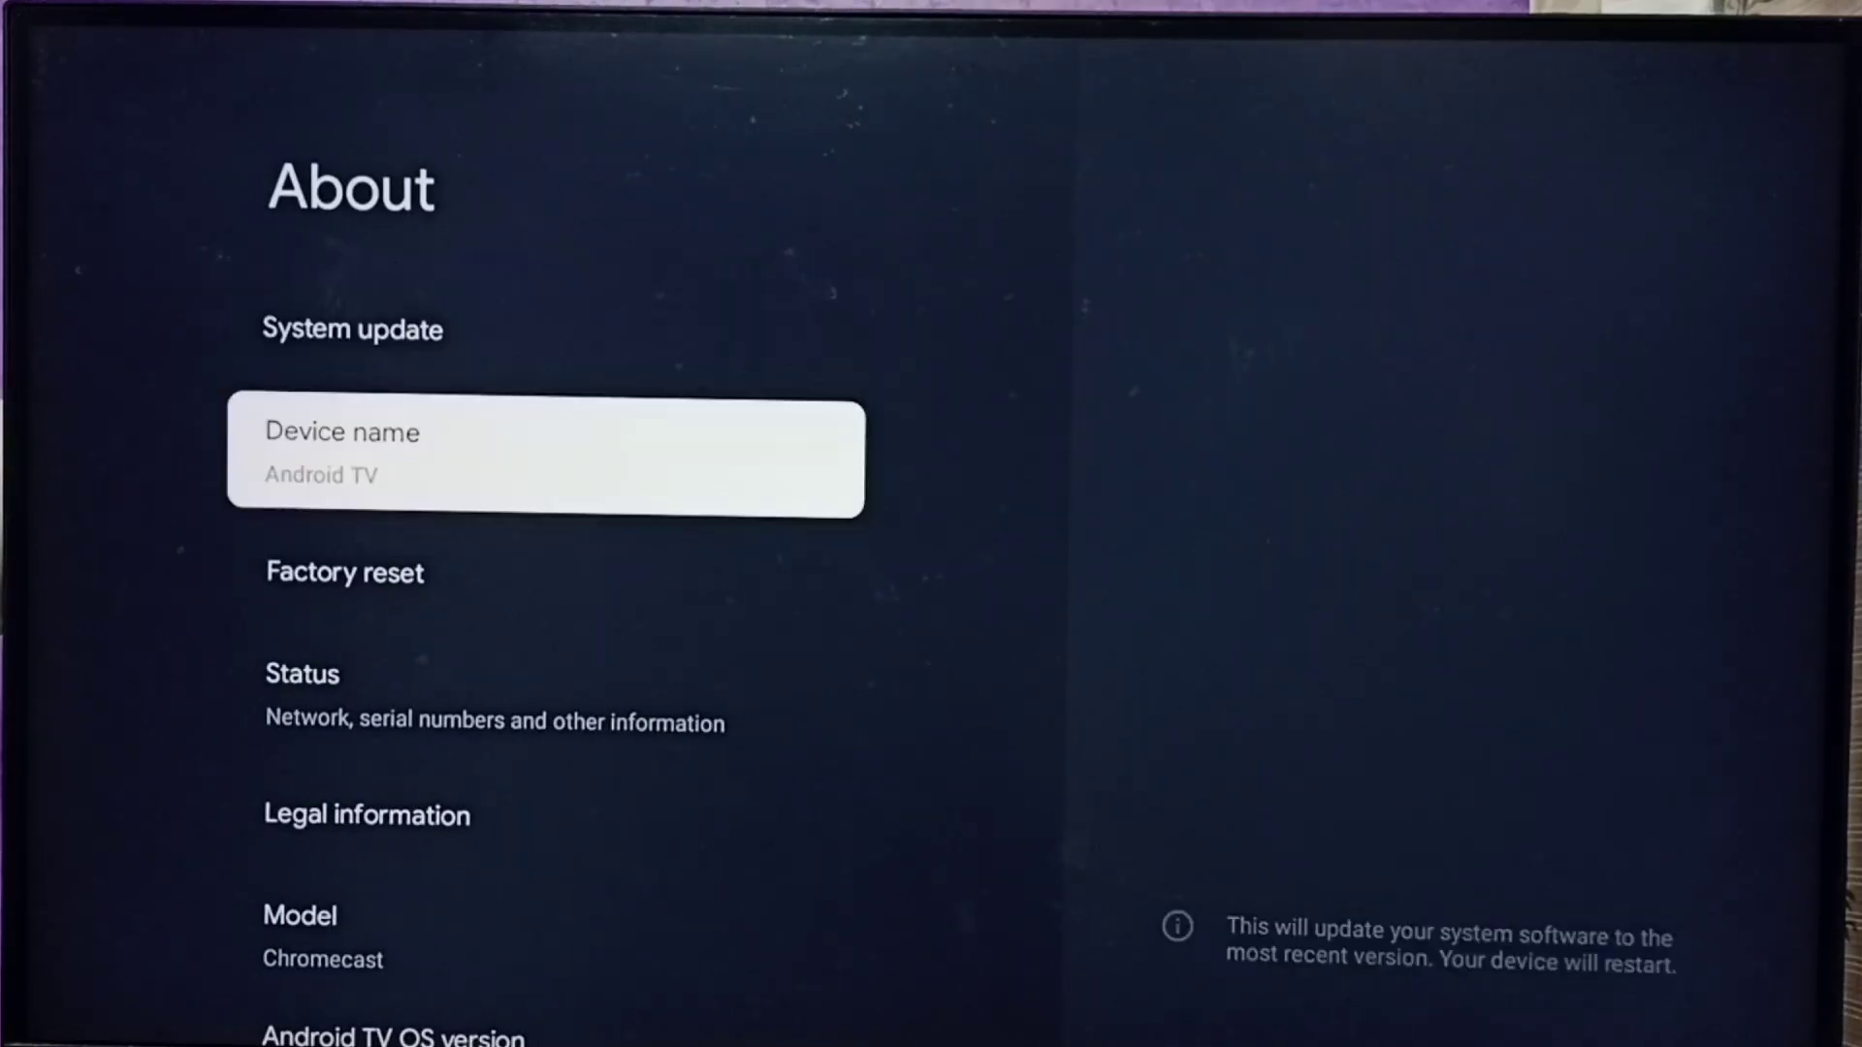